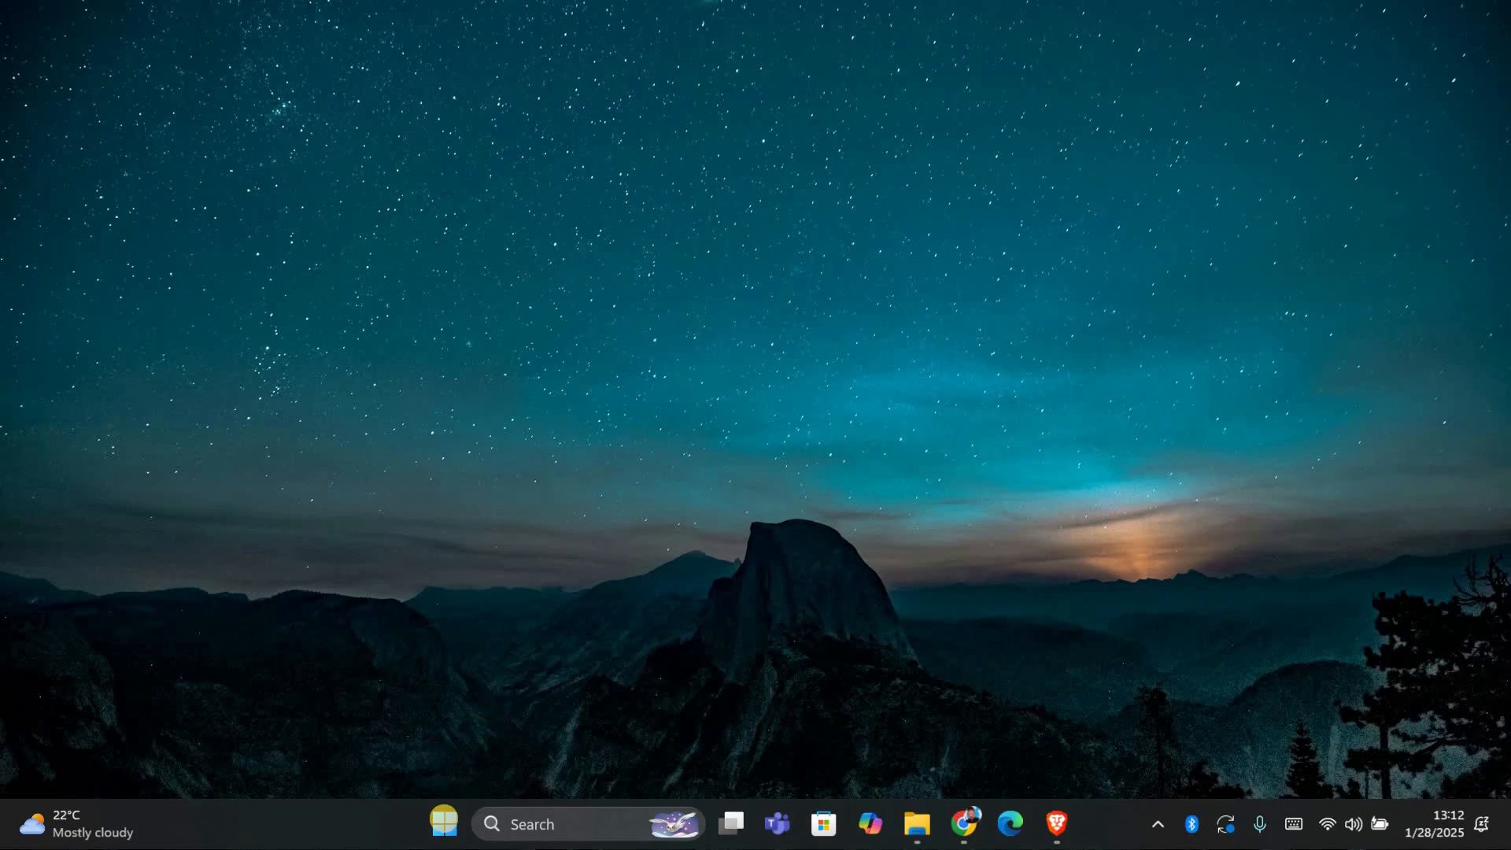
Launch the pinned Settings app from the Windows Start menu.
click(442, 824)
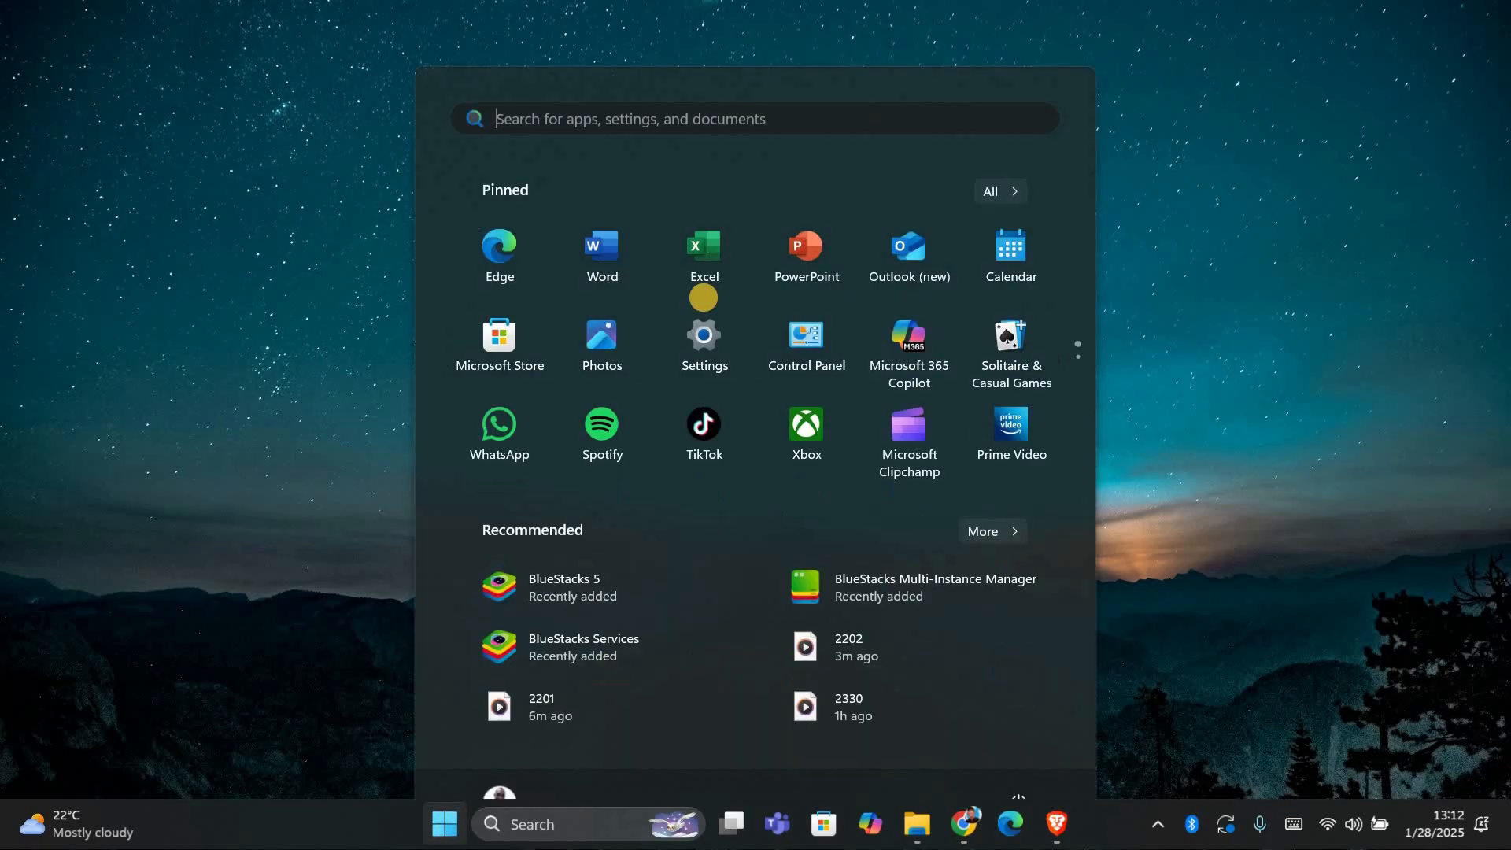
click(704, 333)
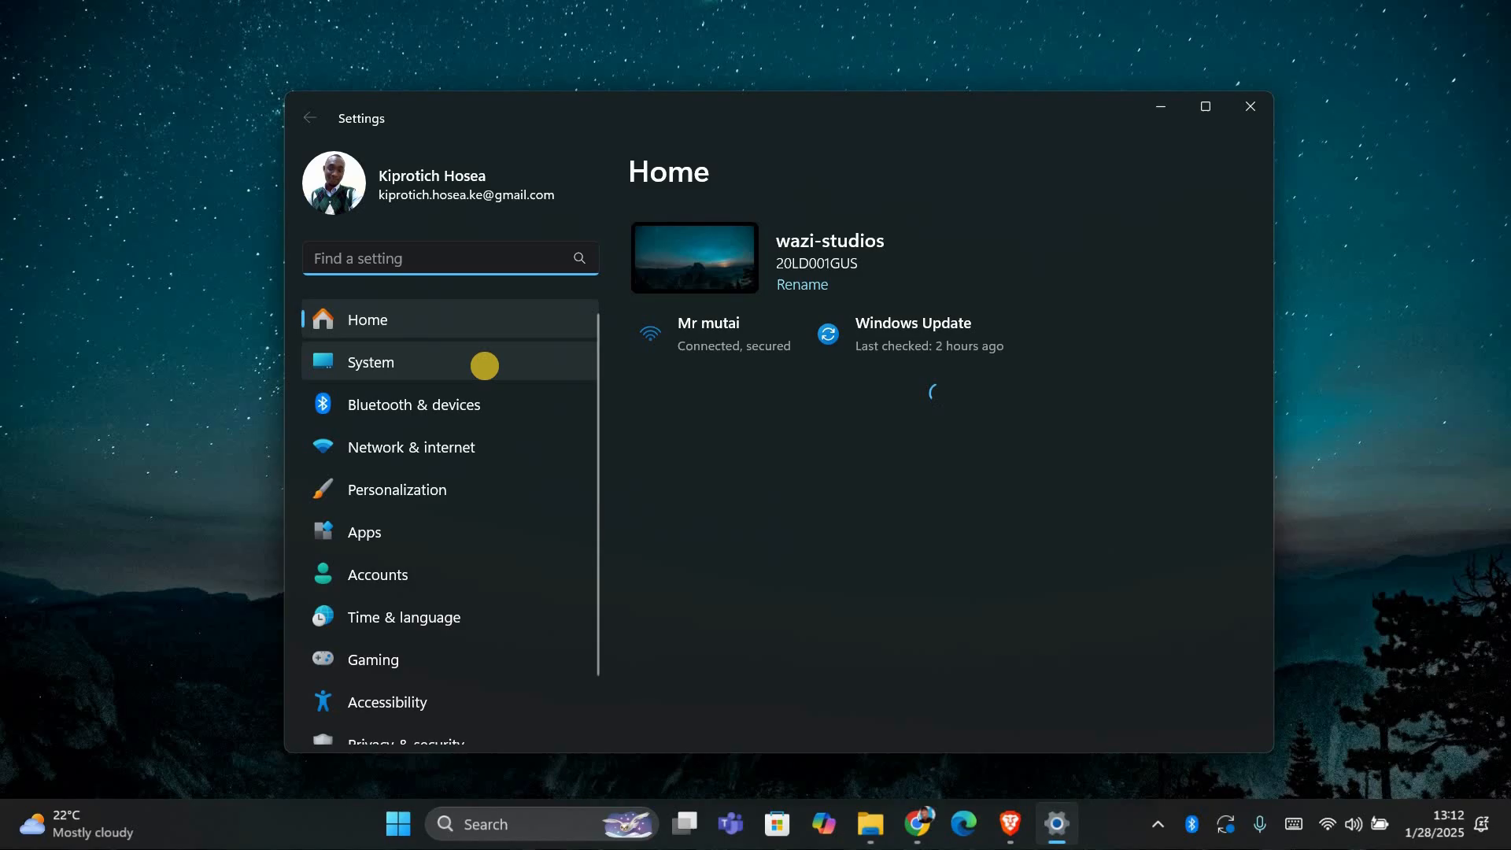
Turn off Snap windows on the System > Multitasking page.
click(371, 362)
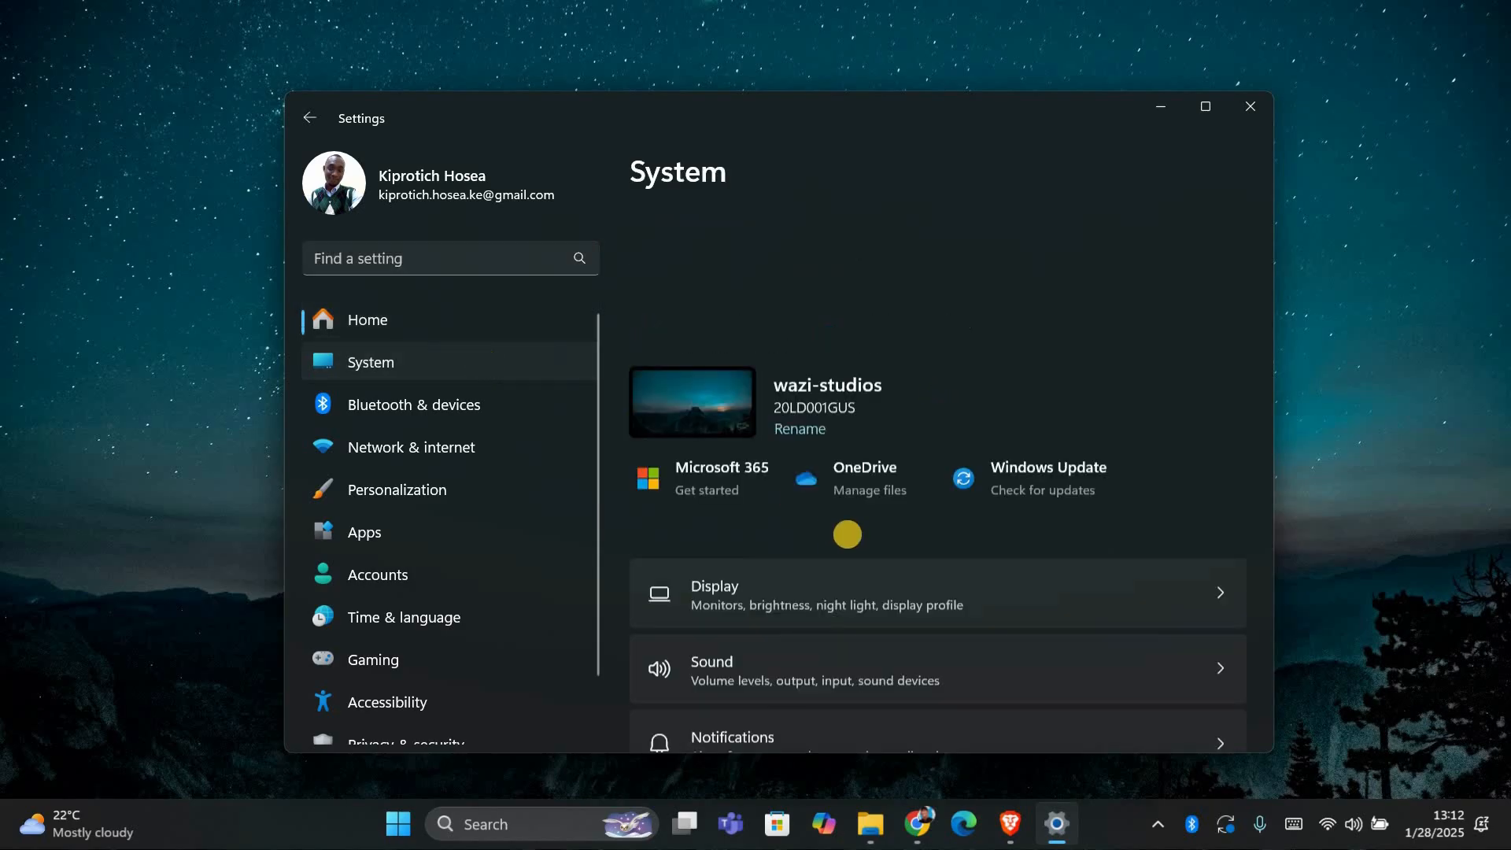
scroll(down, 3)
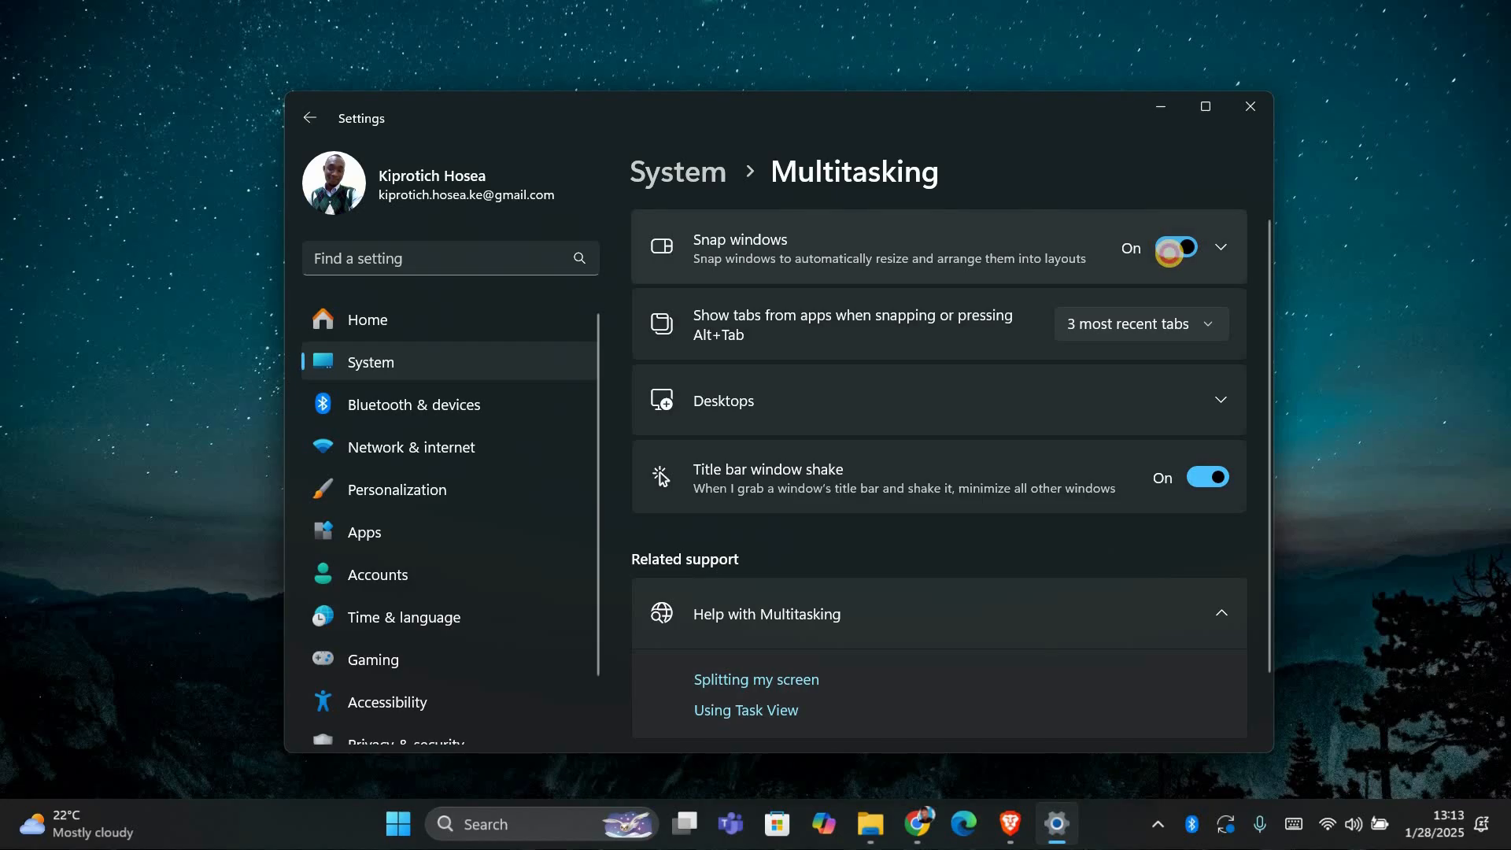
click(1176, 247)
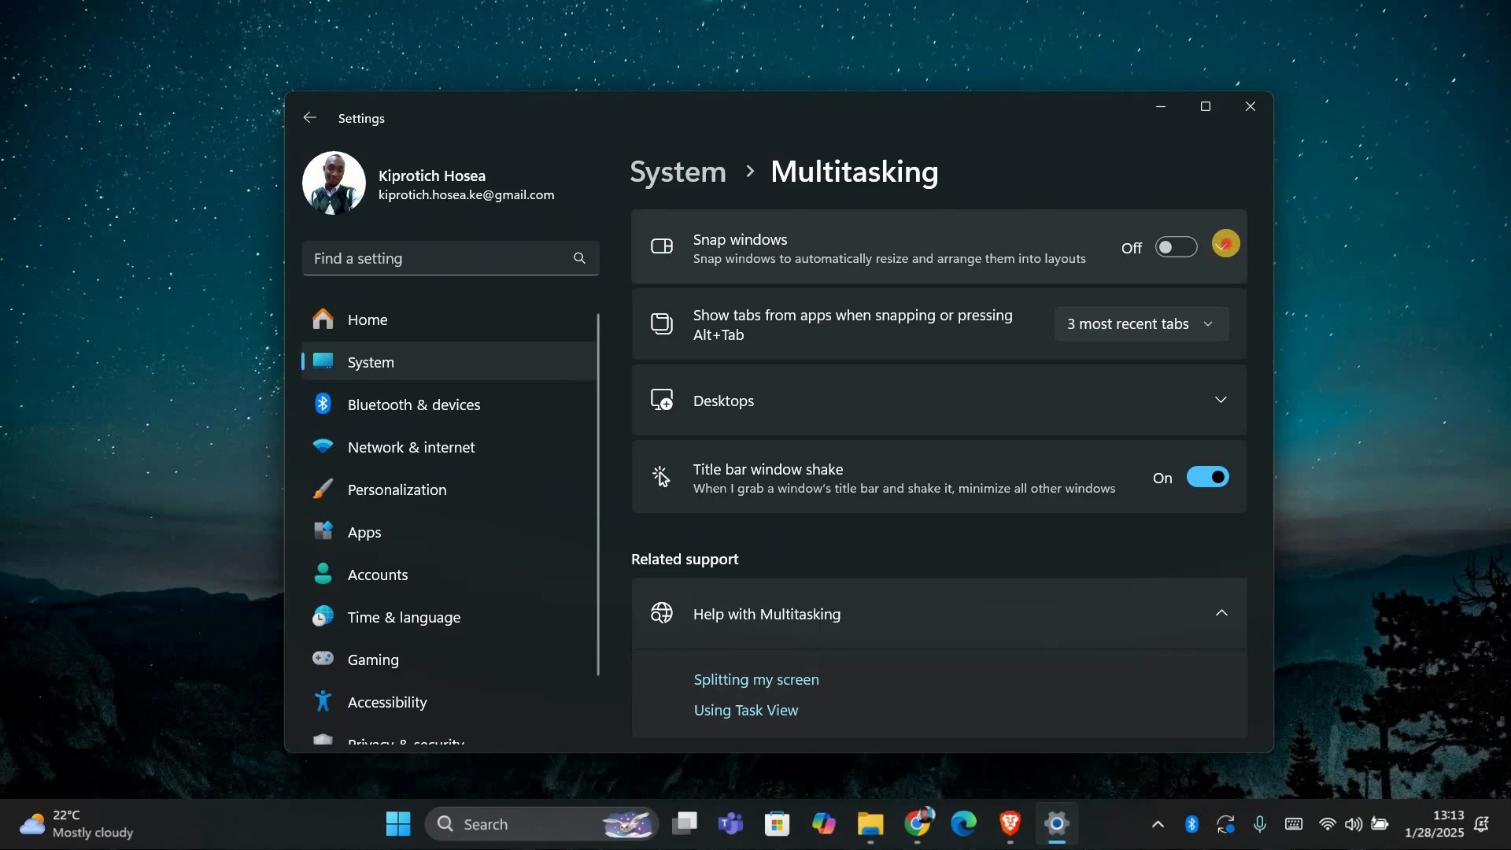
Switch Snap windows back on, showing its five snapping options.
click(1176, 247)
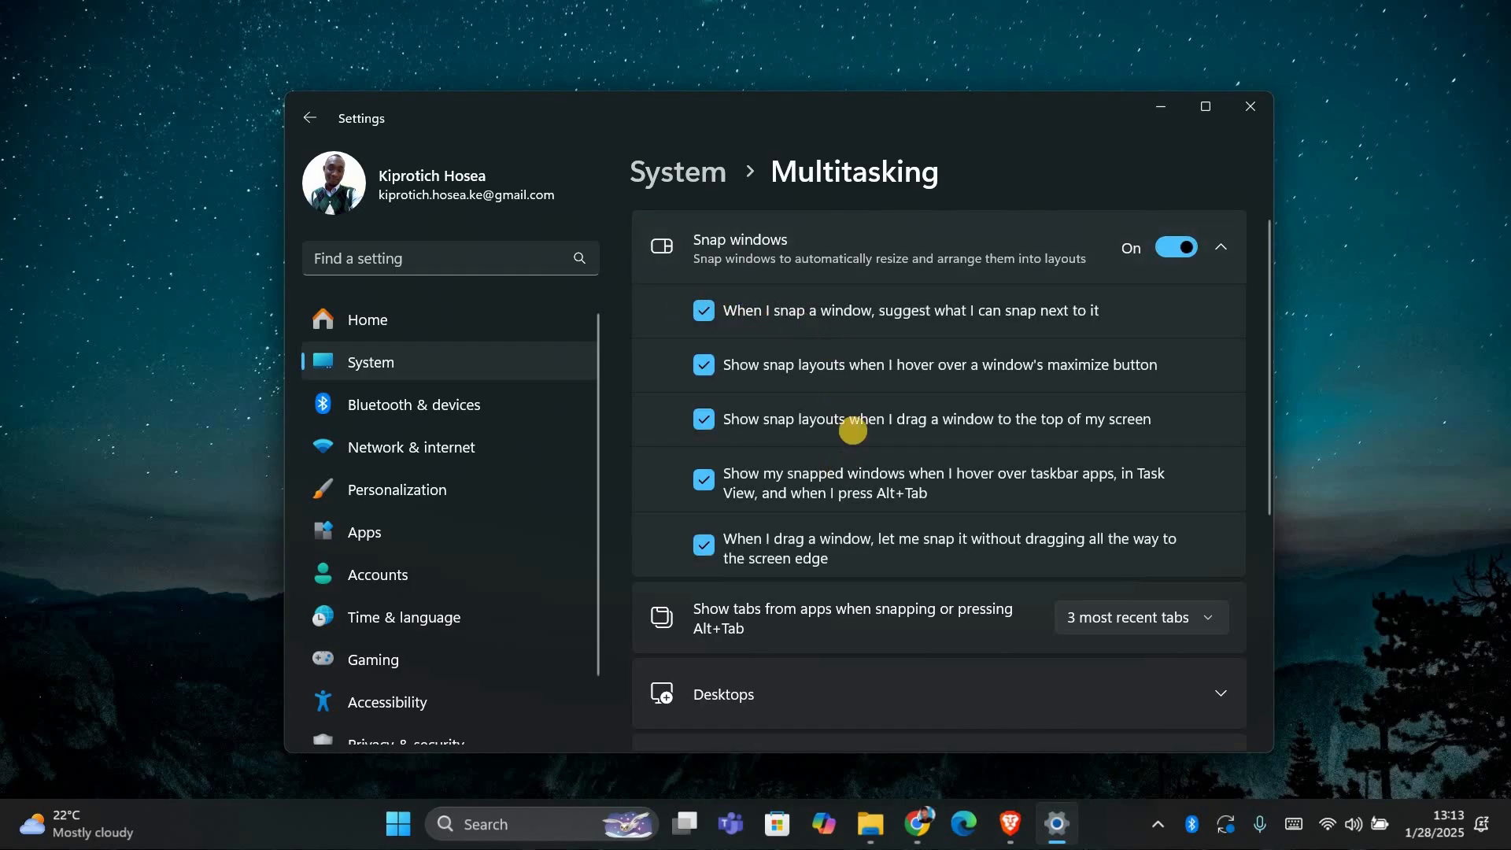
Uncheck 'Show snap layouts when I drag a window to the top', then close Settings.
click(703, 418)
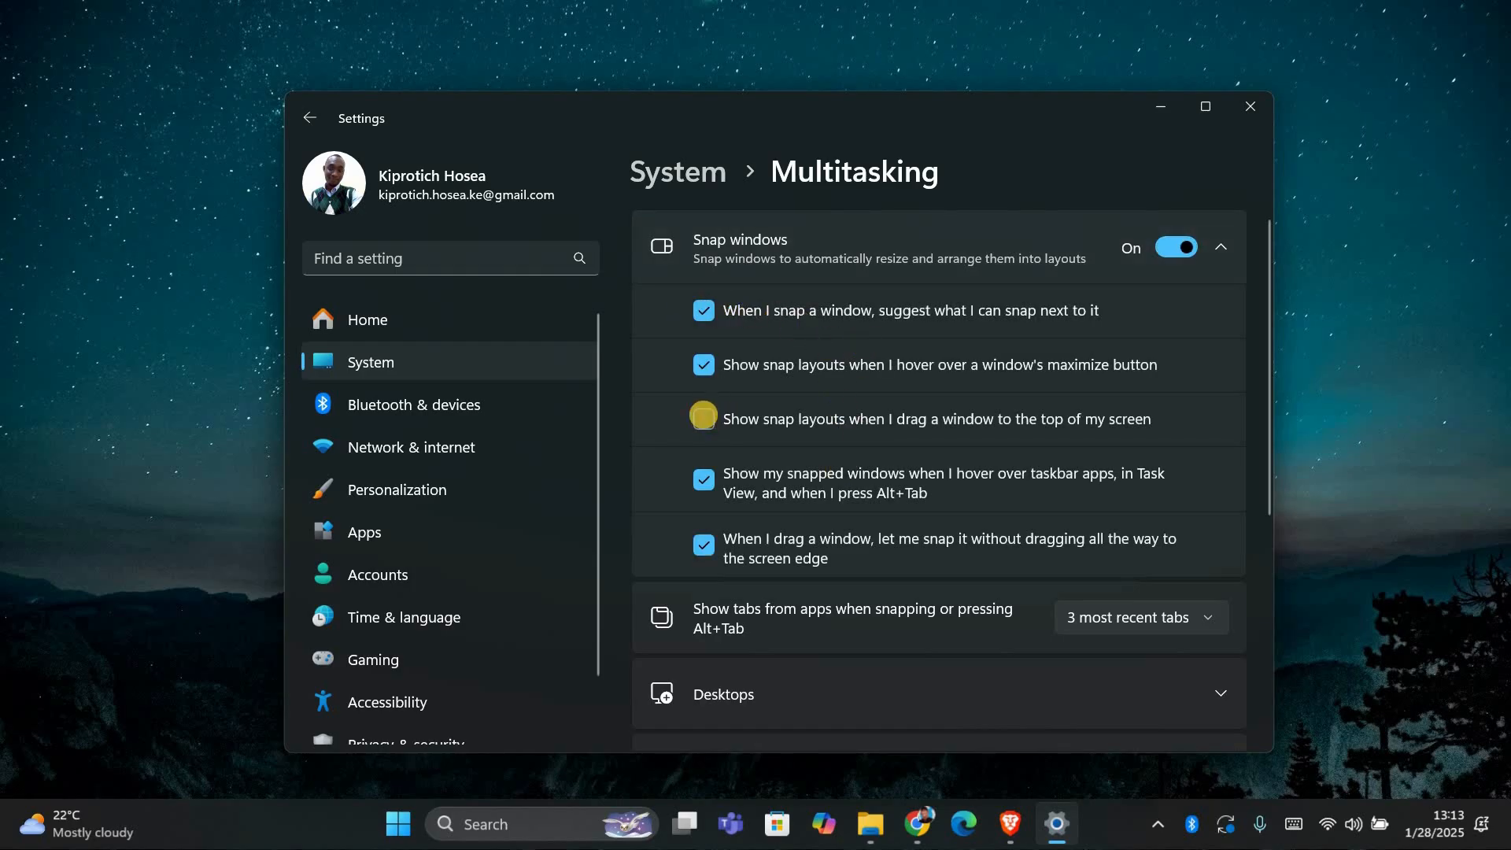
click(703, 419)
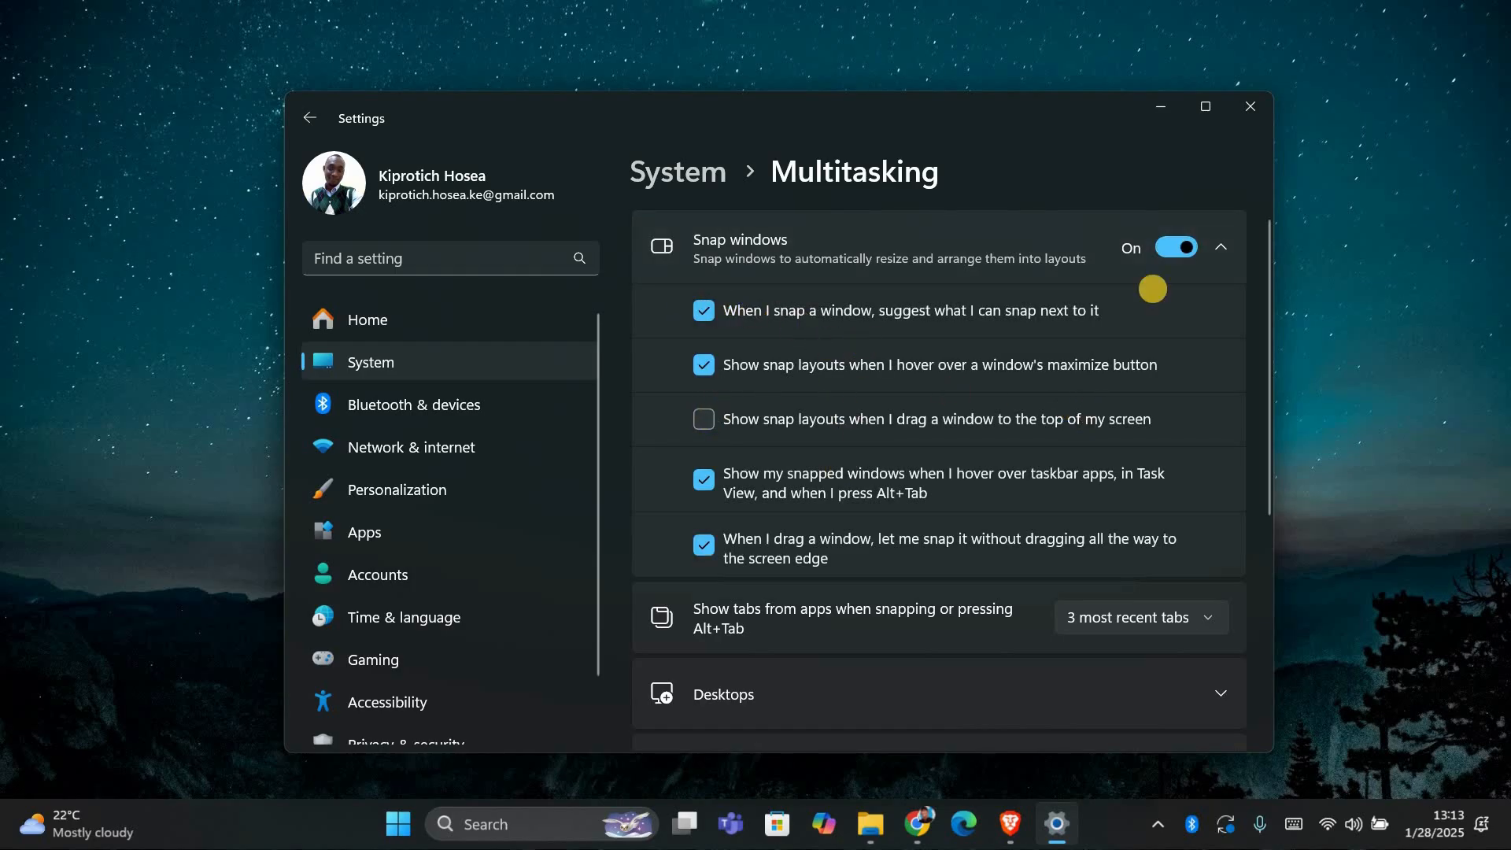
mouse_move(1206, 106)
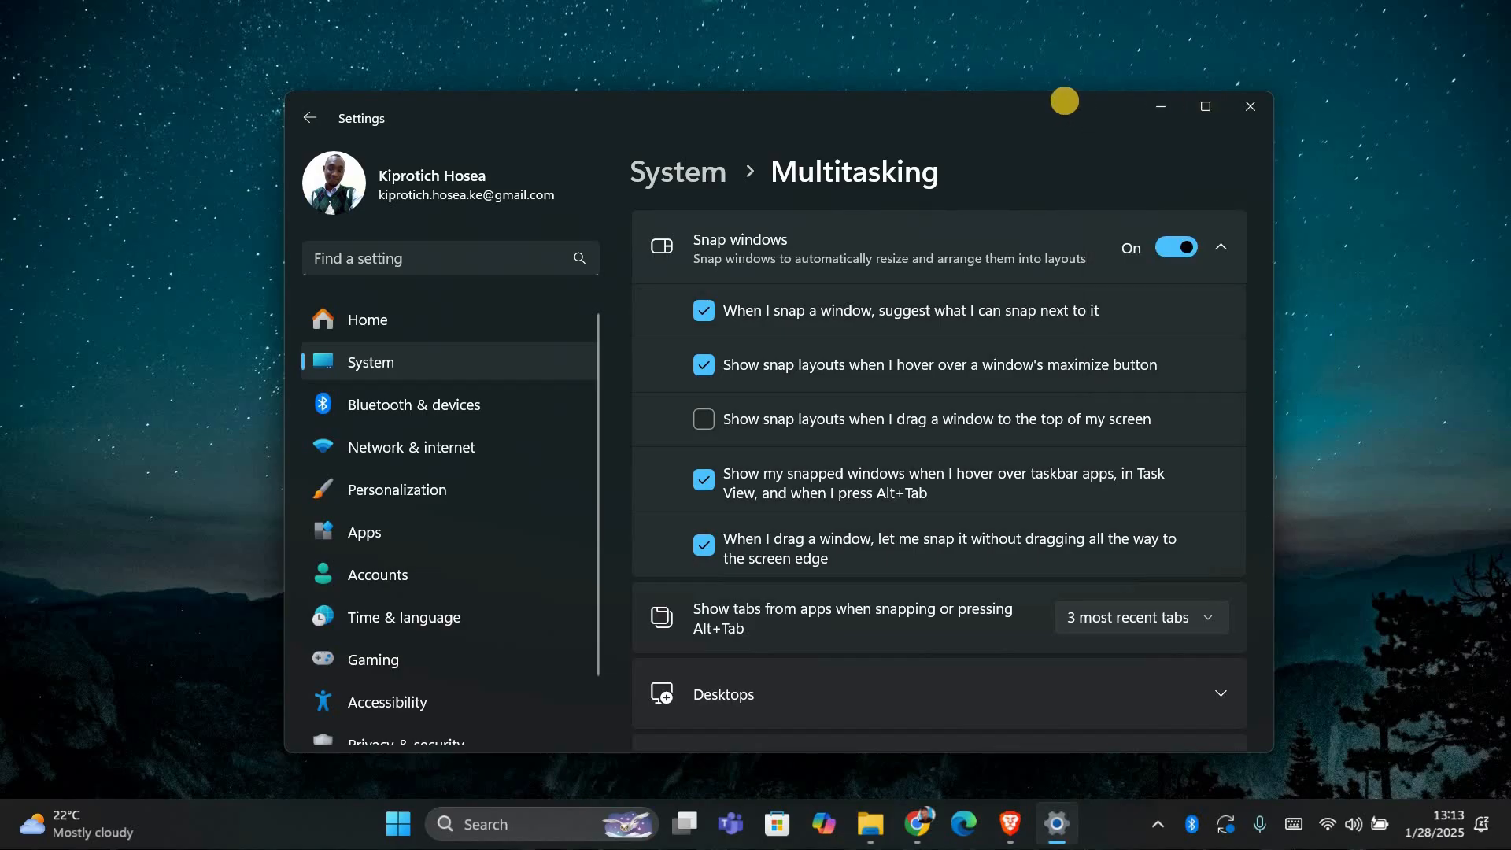
mouse_move(1251, 106)
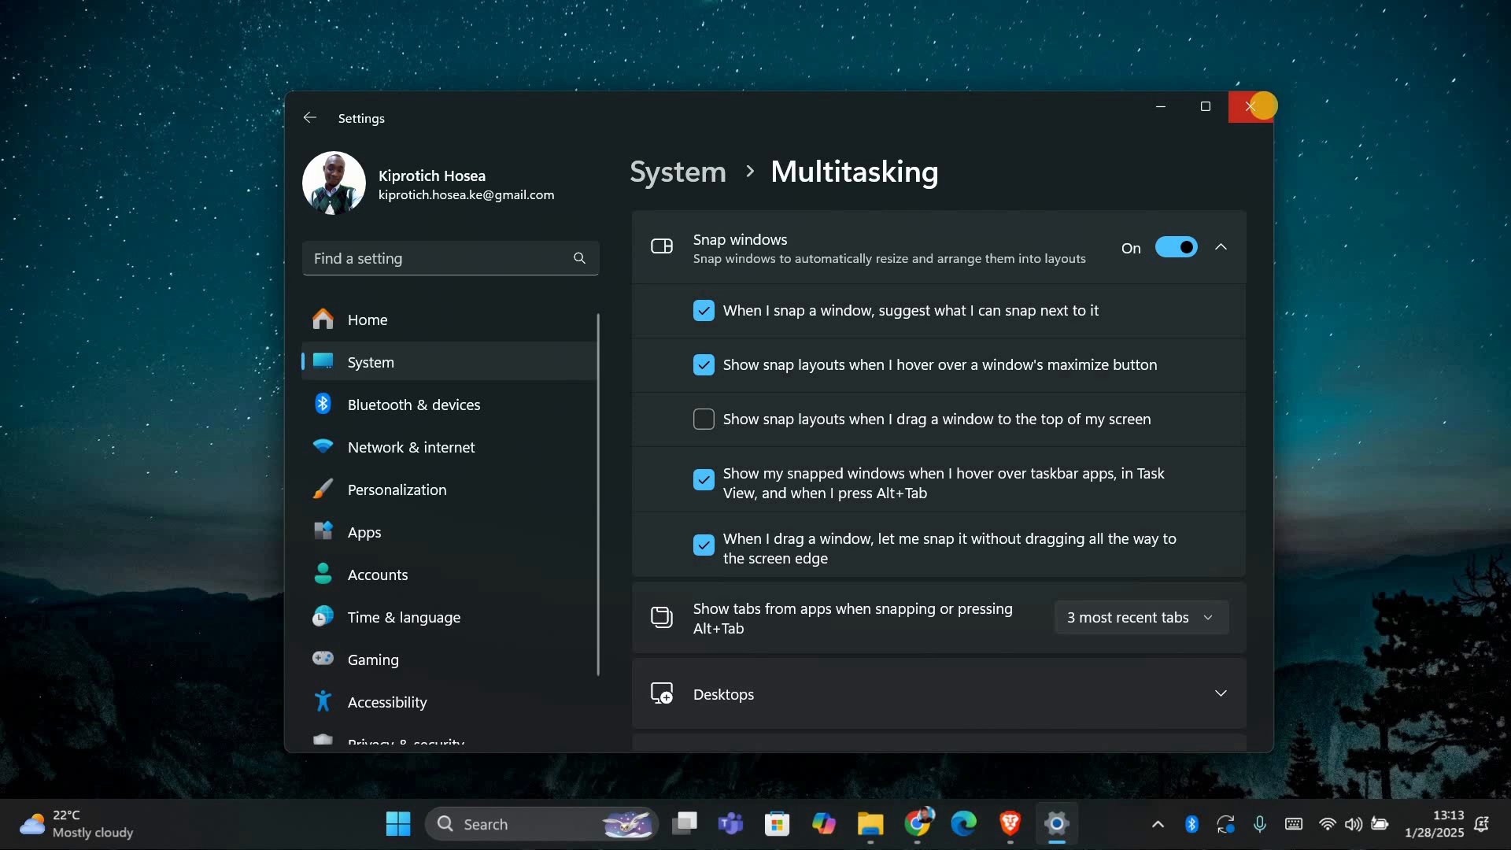
click(1251, 105)
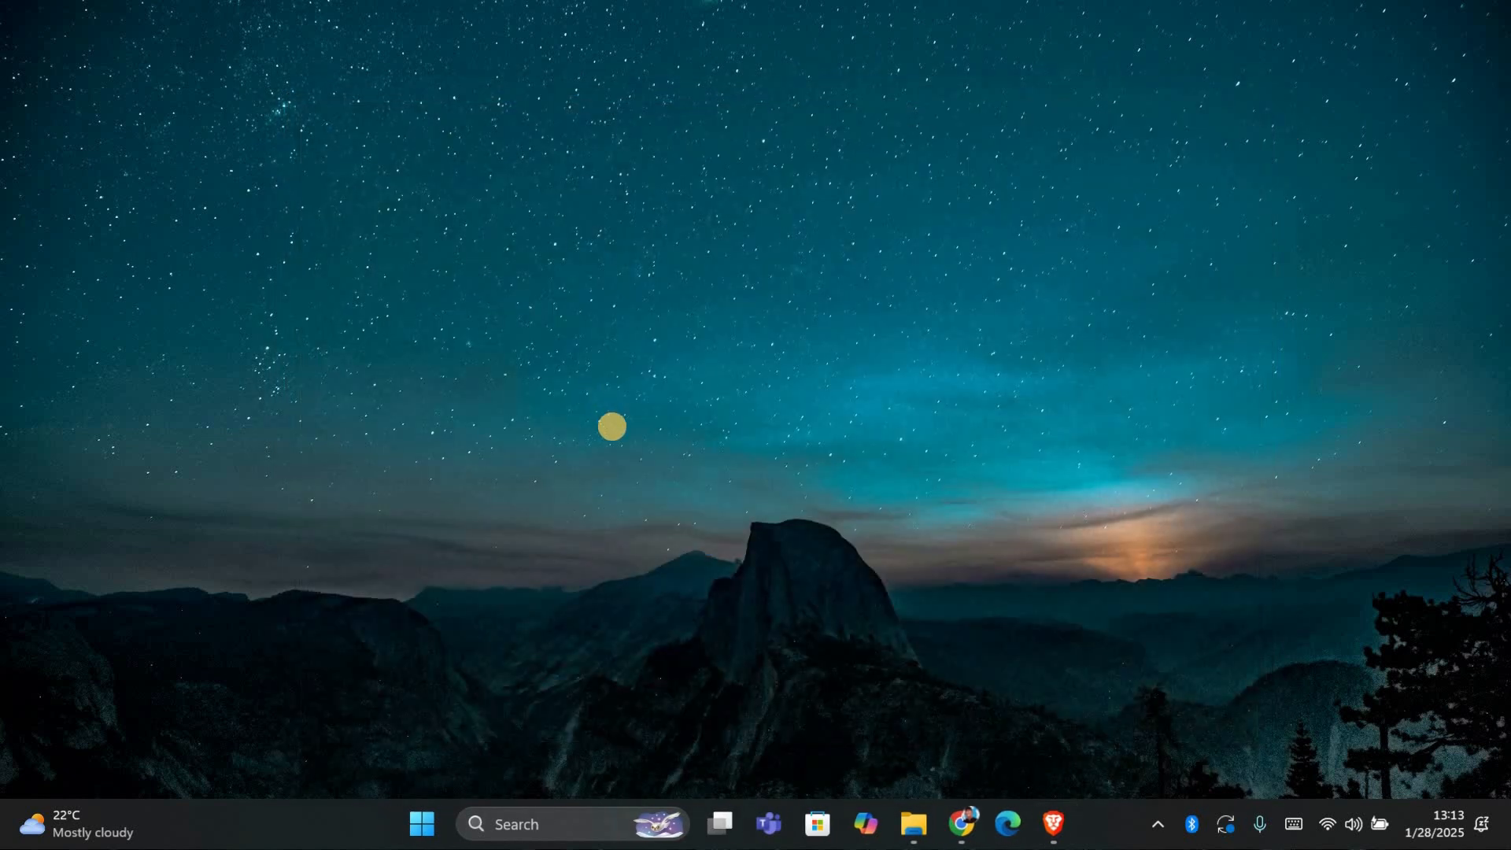